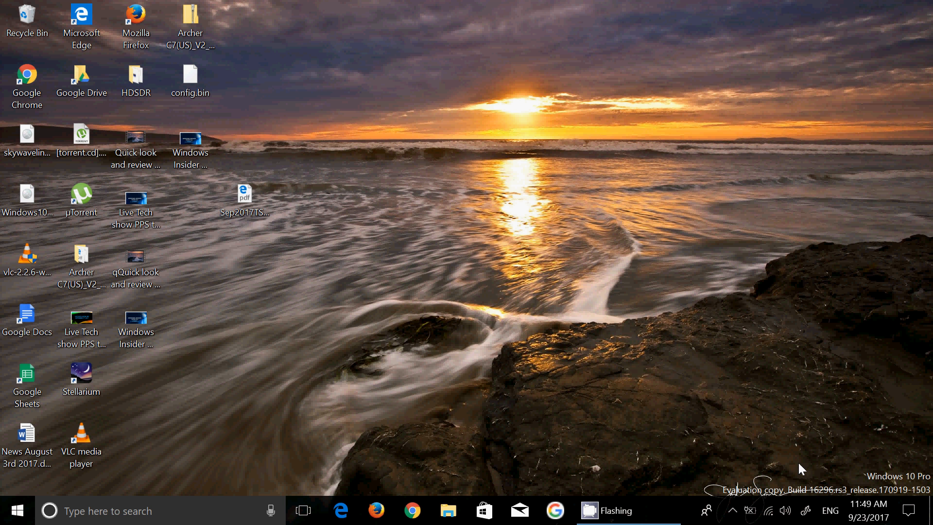
mouse_move(676, 352)
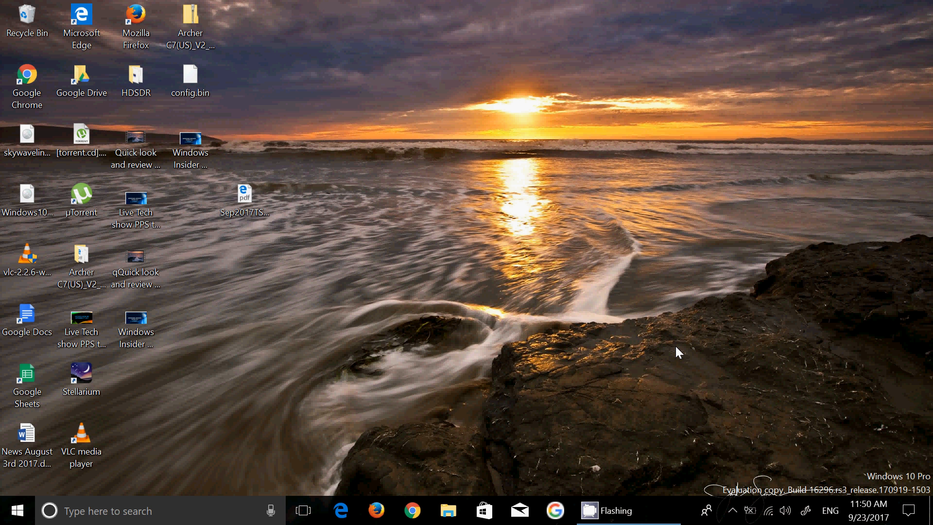
mouse_move(827, 441)
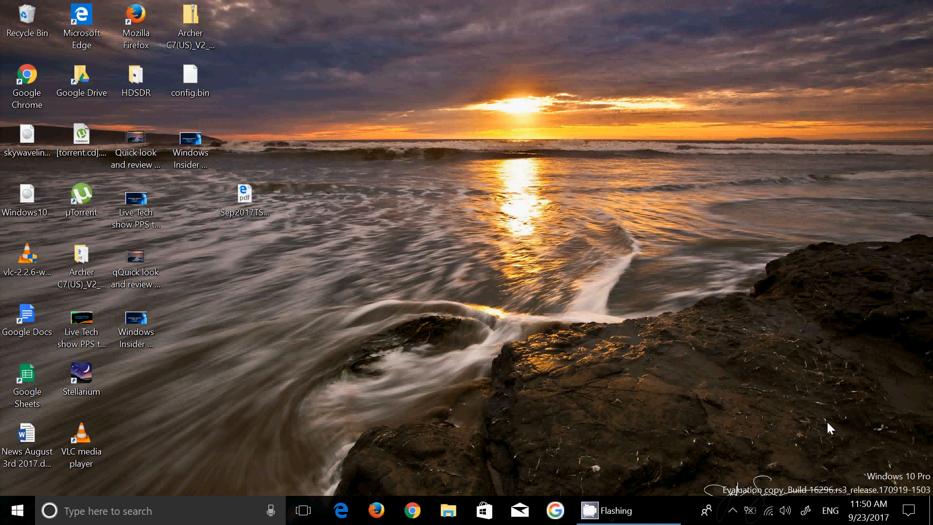
mouse_move(542, 286)
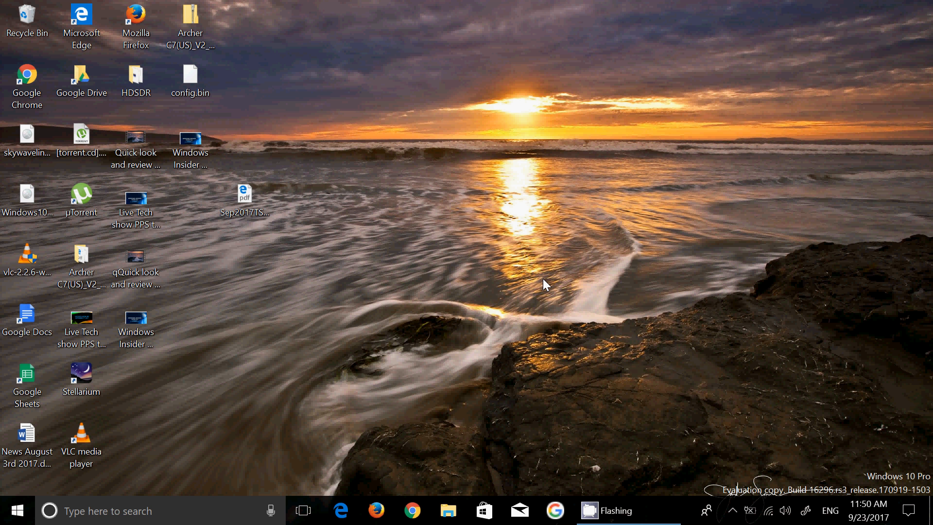
mouse_move(565, 329)
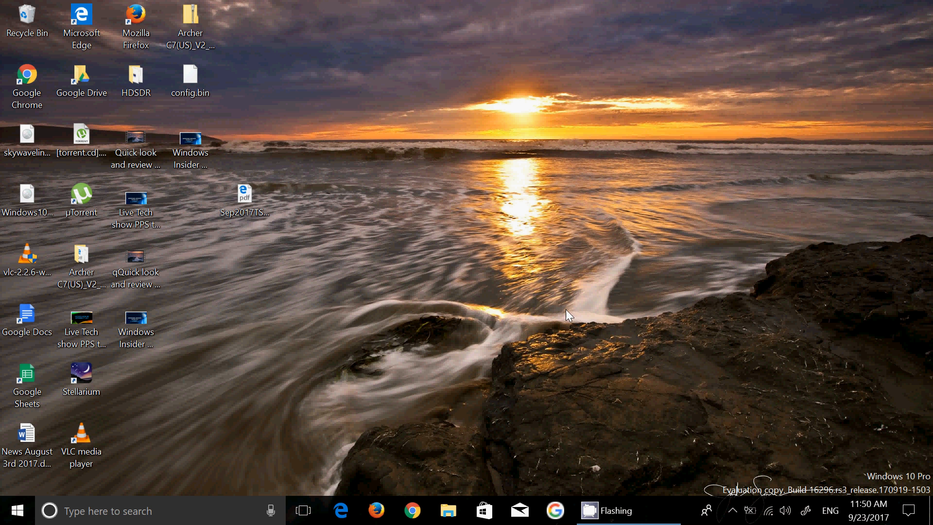
mouse_move(557, 272)
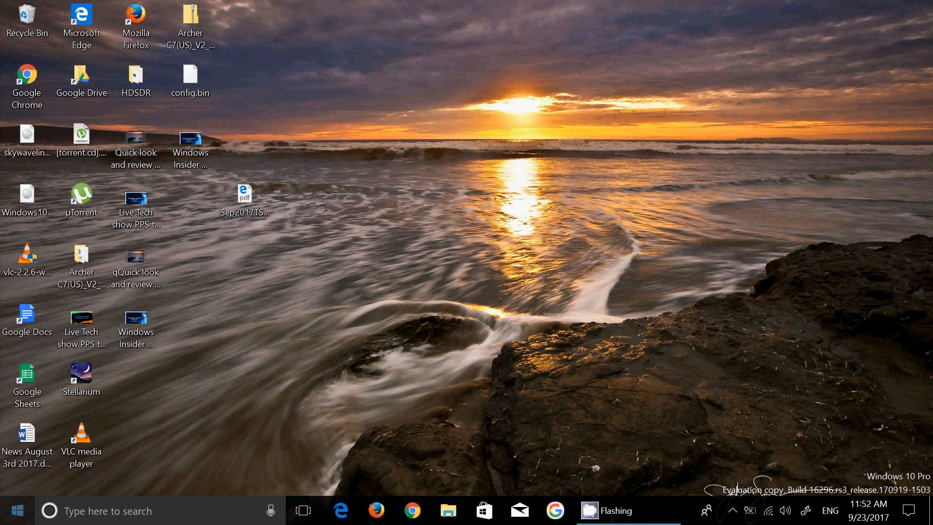
Step: Browse the Start menu app list, return to the desktop, then launch Microsoft Store from the taskbar
left_click(17, 506)
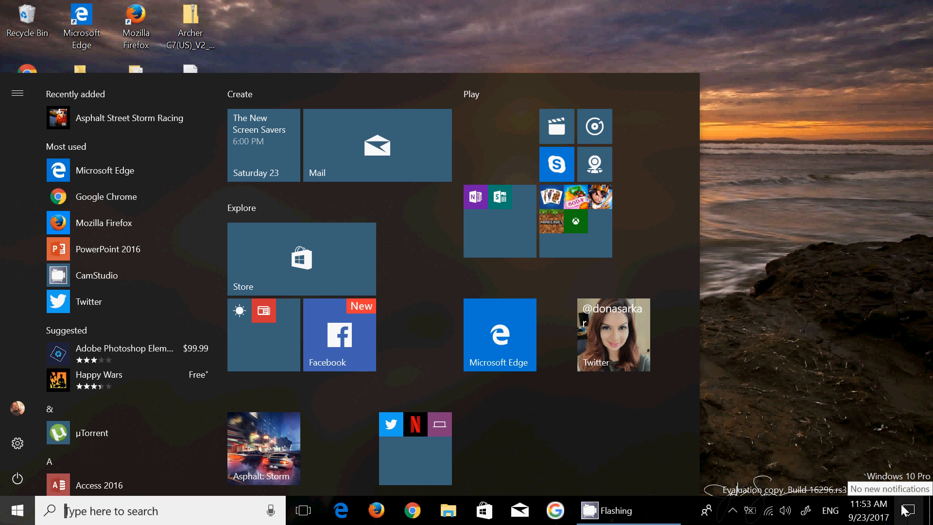
left_click(917, 505)
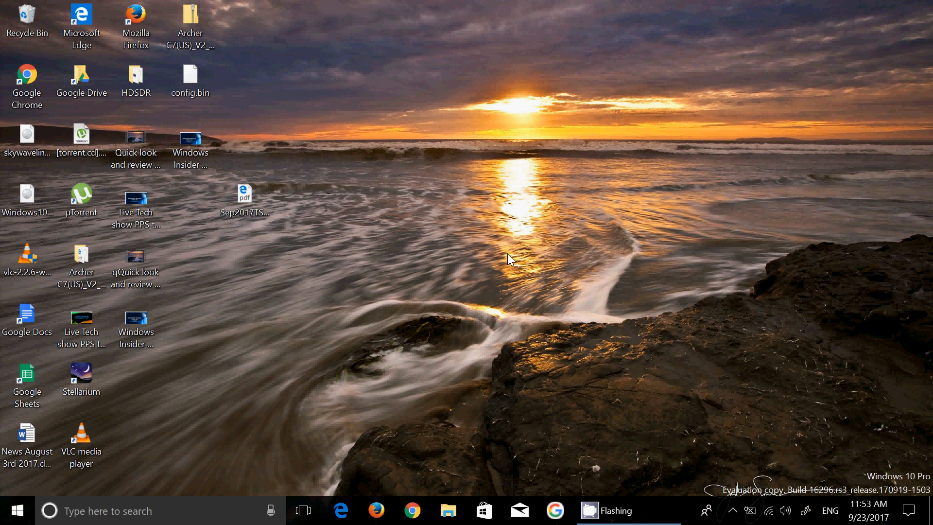
mouse_move(483, 351)
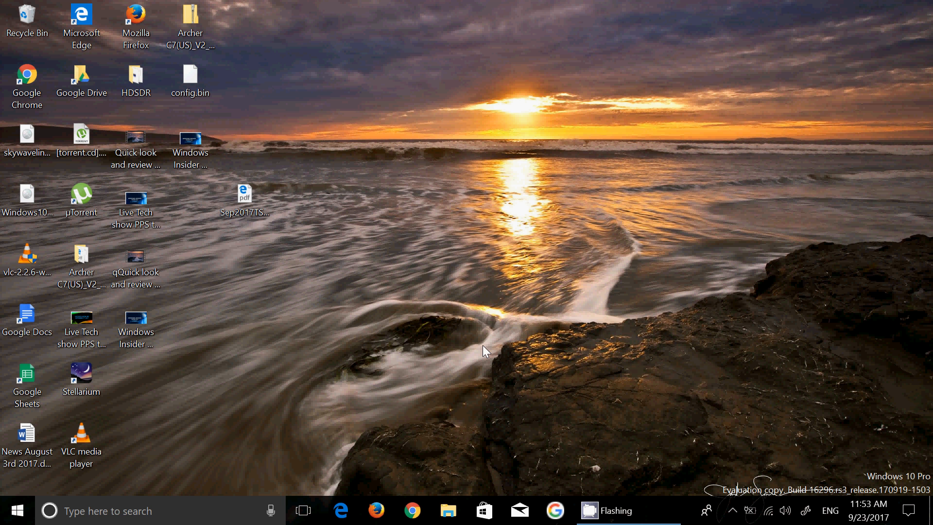
mouse_move(492, 477)
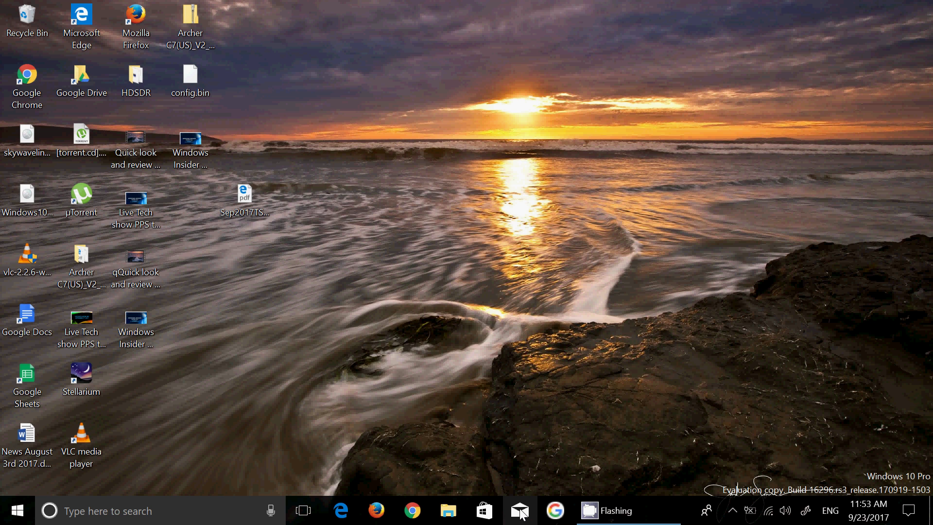
left_click(522, 509)
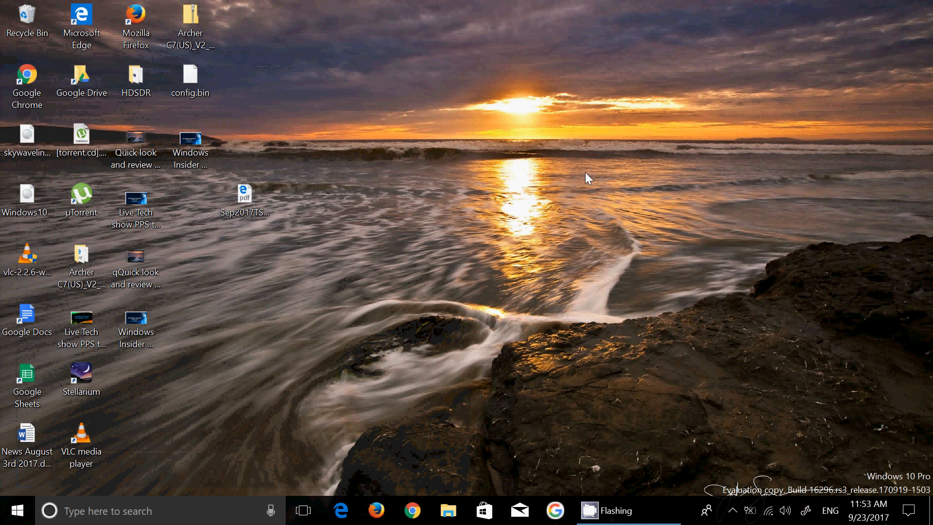
mouse_move(537, 363)
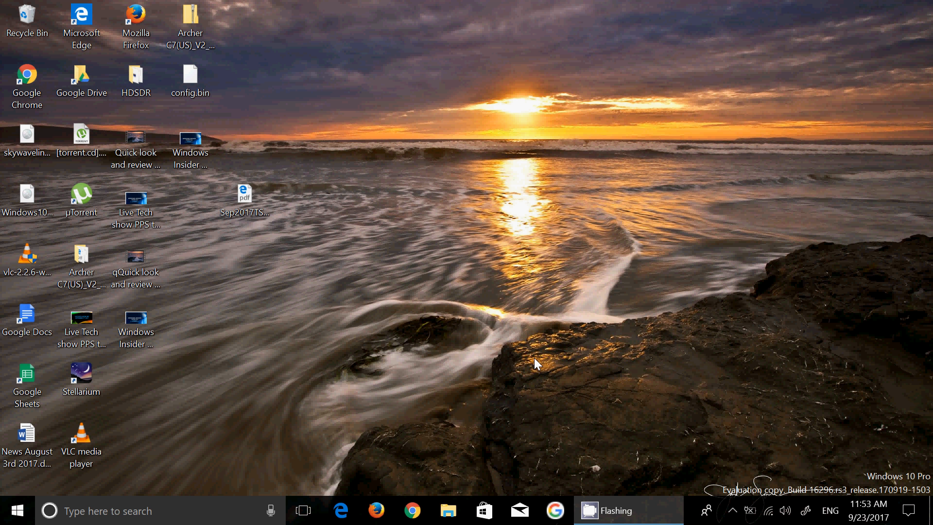
mouse_move(488, 470)
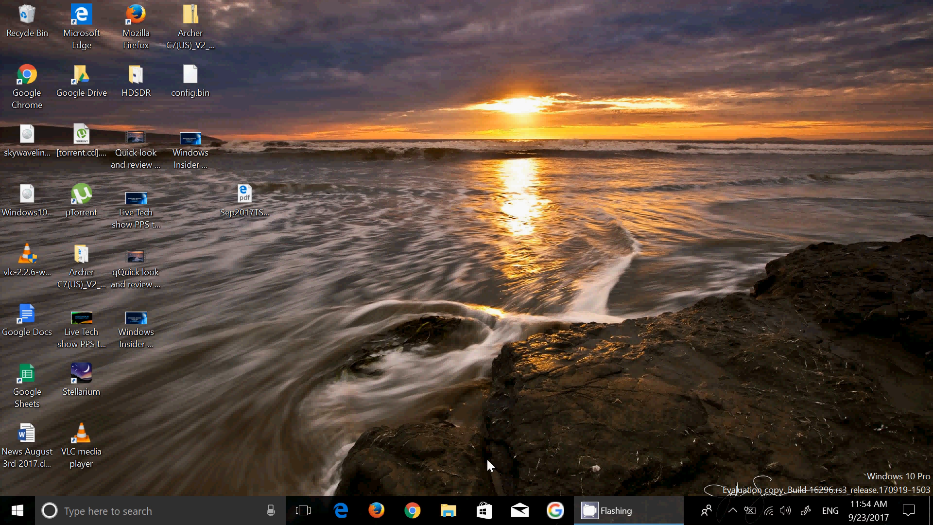
left_click(482, 509)
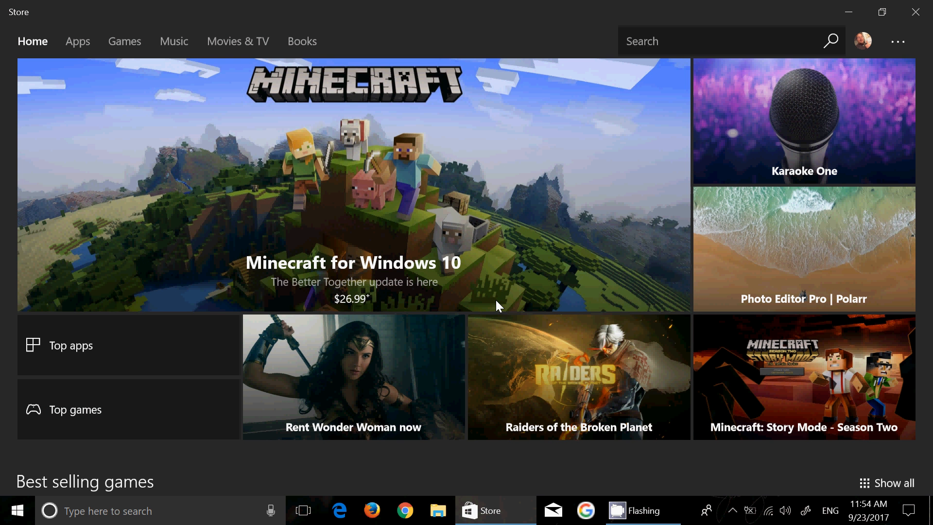
Step: Search the Store catalogue for 'suse'
left_click(680, 41)
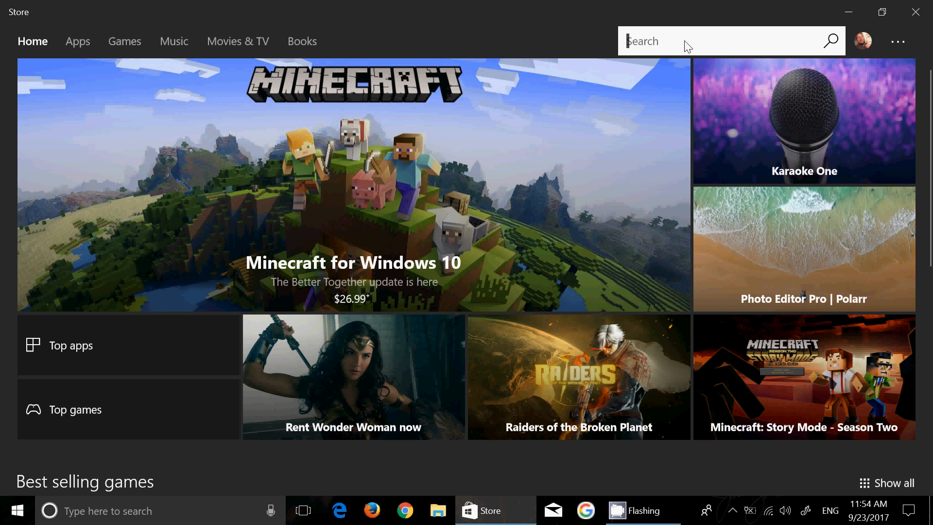
type("suse")
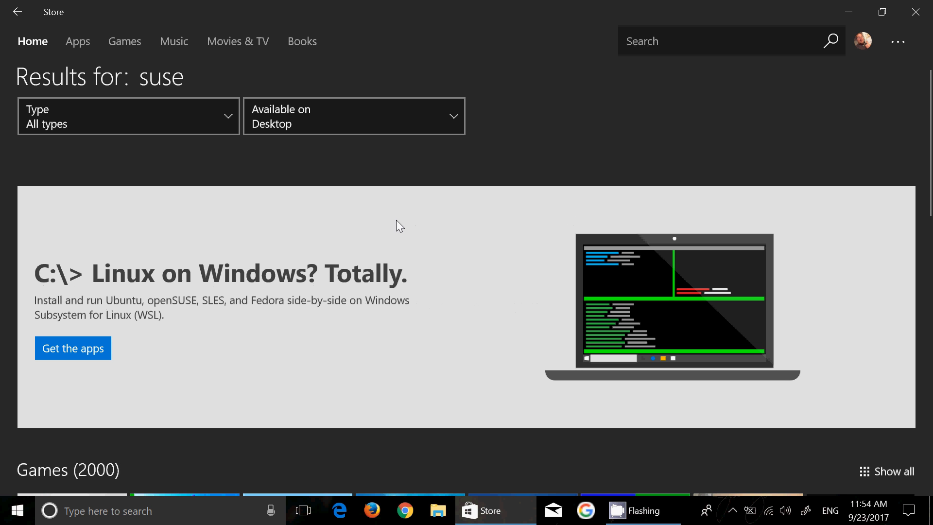
mouse_move(355, 274)
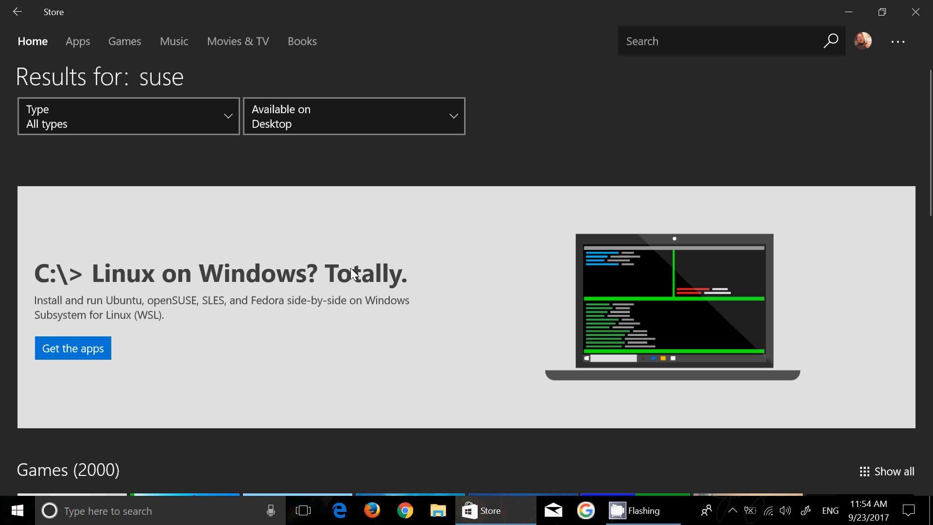
mouse_move(84, 353)
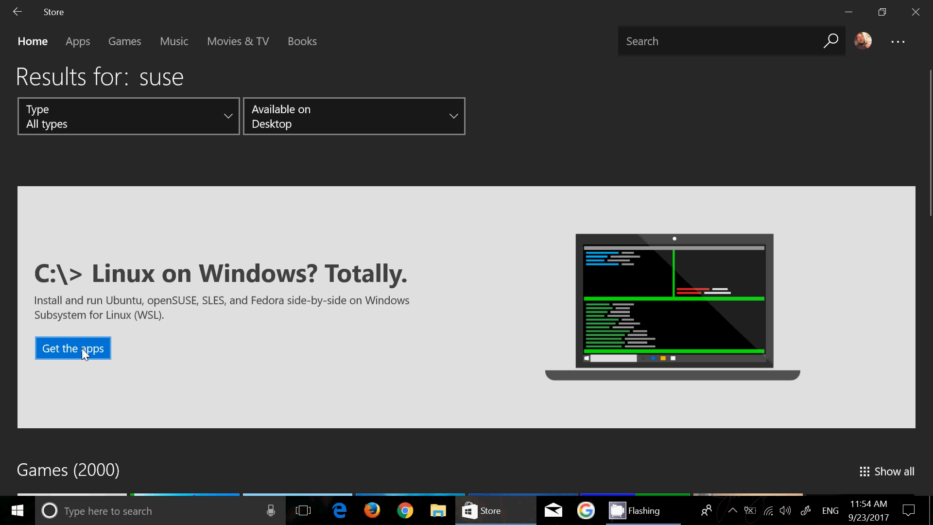
mouse_move(424, 321)
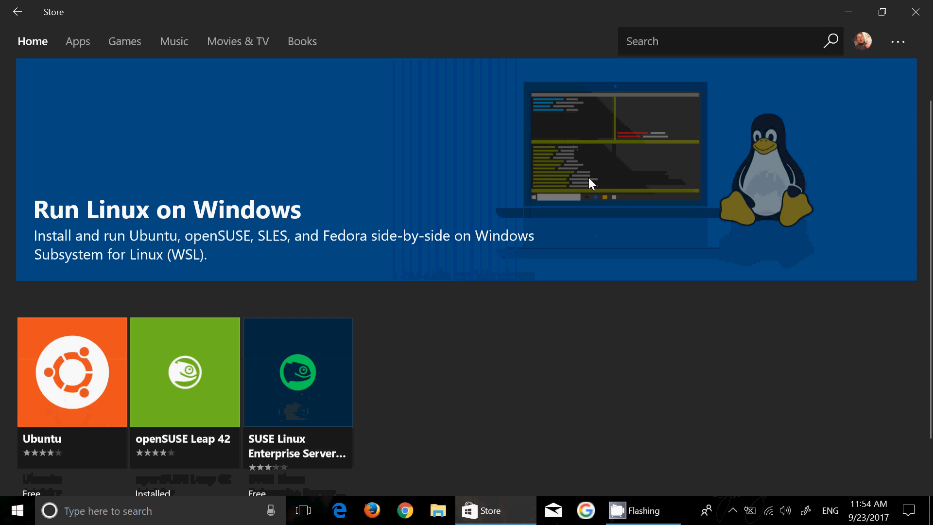
scroll("down", 3)
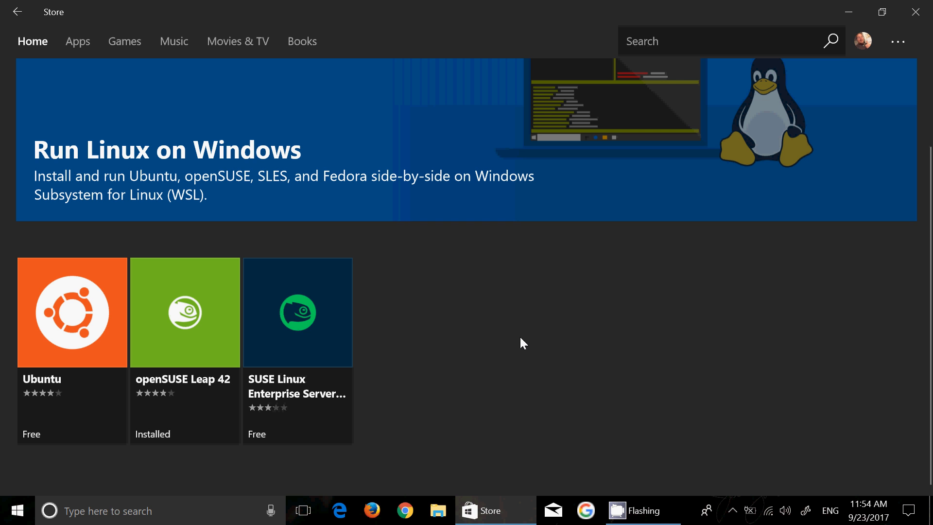
mouse_move(327, 381)
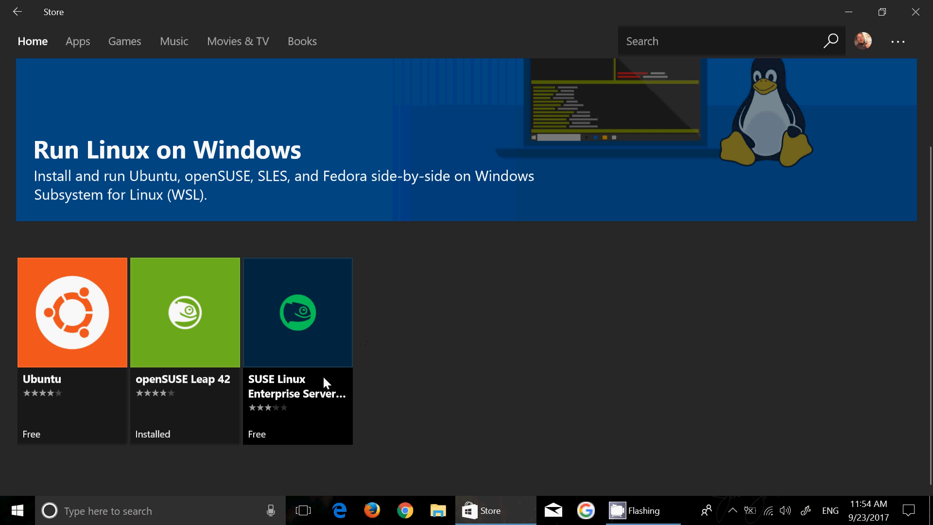
mouse_move(519, 305)
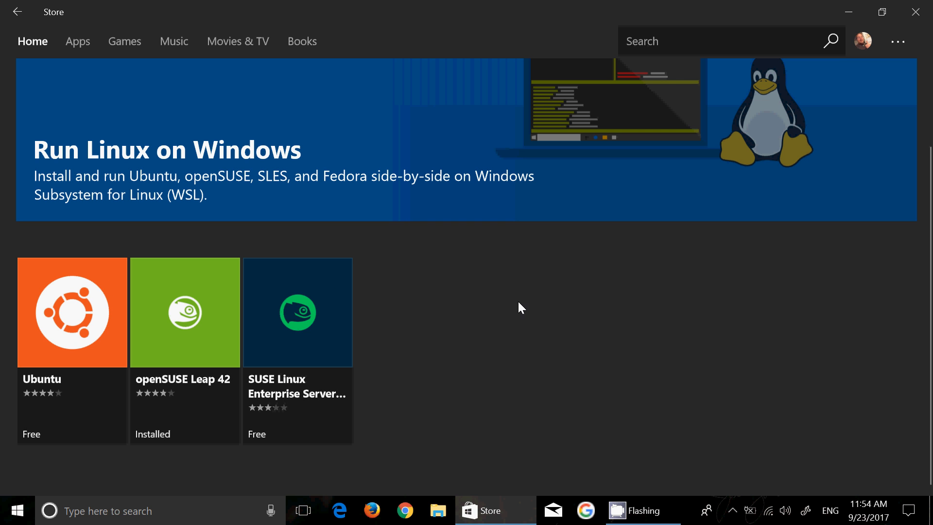
mouse_move(529, 310)
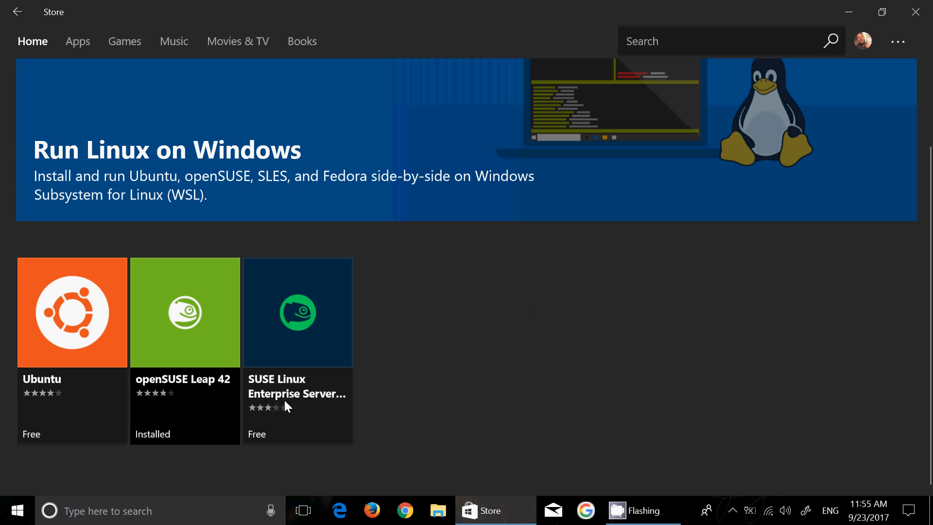
mouse_move(525, 337)
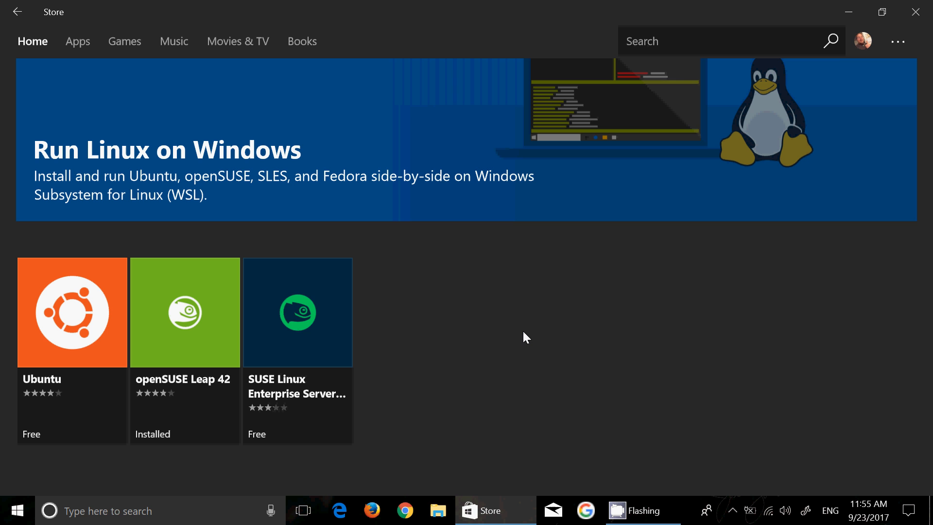
mouse_move(660, 311)
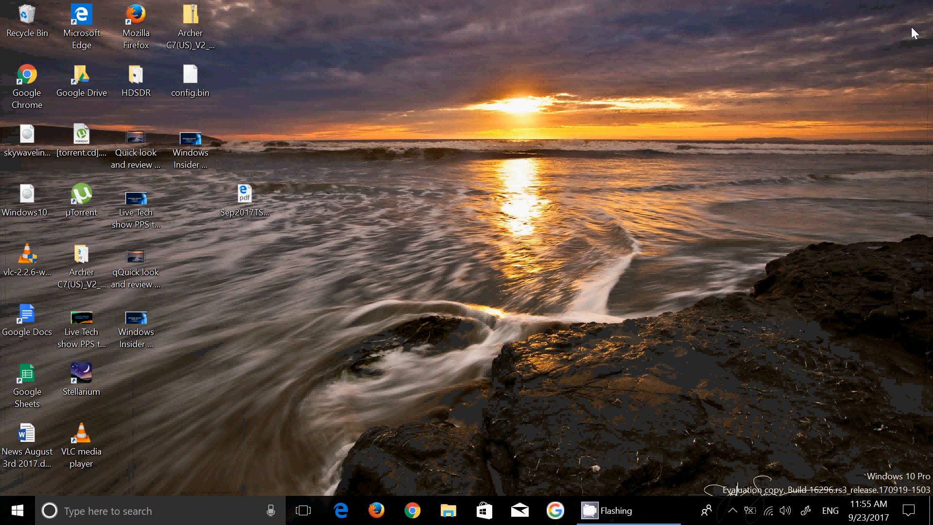
mouse_move(777, 155)
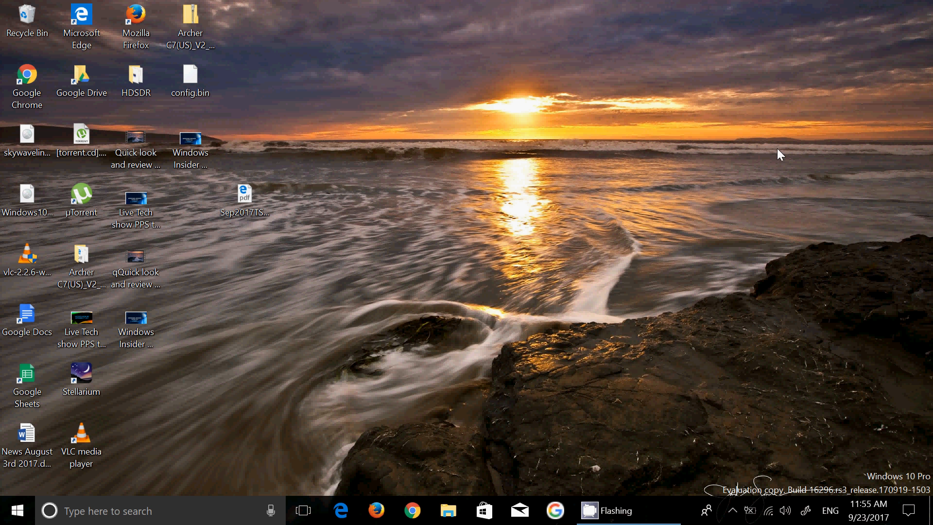
mouse_move(437, 347)
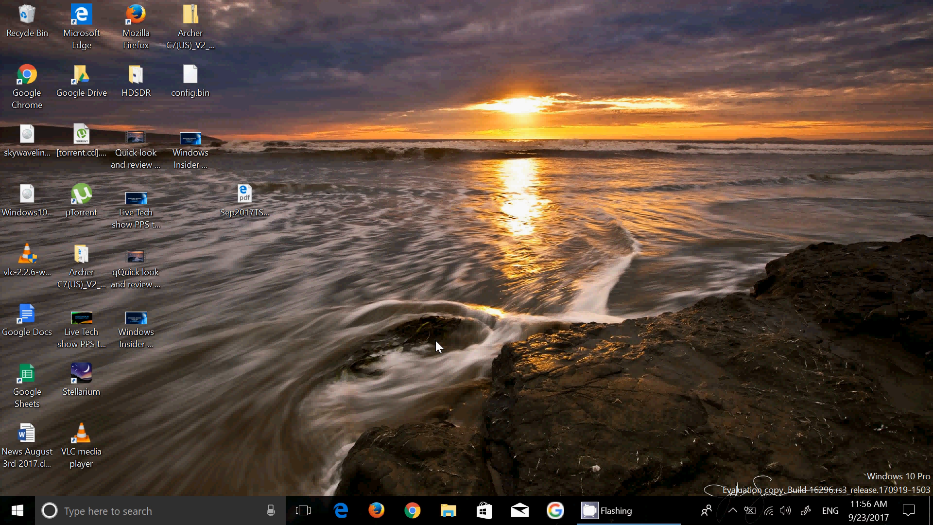
mouse_move(475, 335)
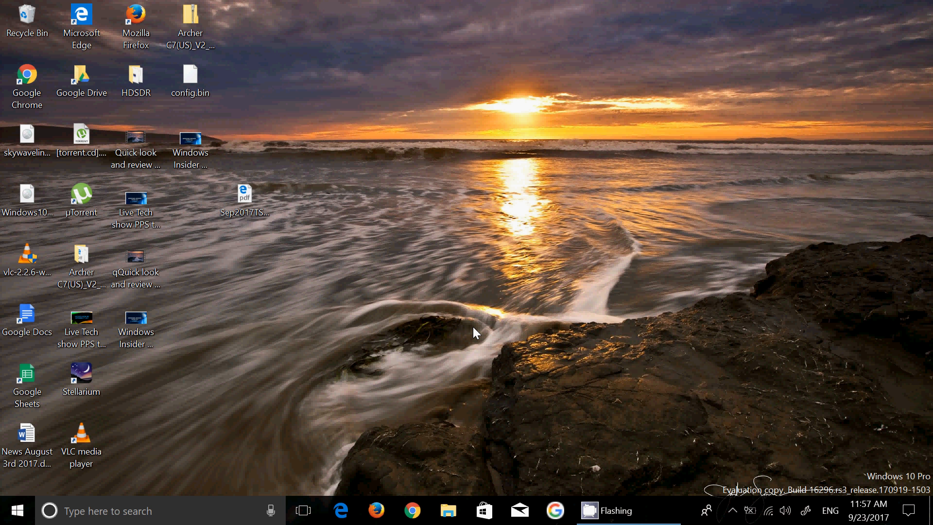
mouse_move(684, 406)
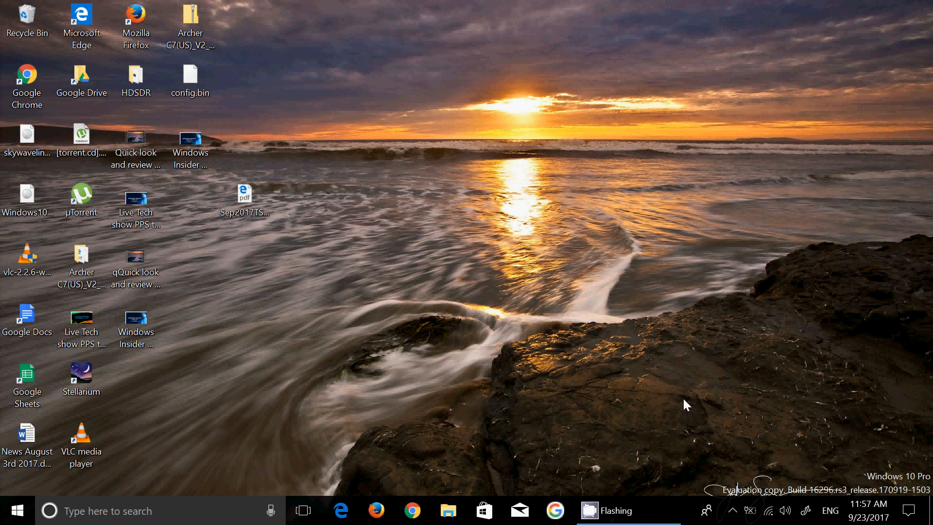
Step: Restore the CamStudio recorder window from the notification area
left_click(737, 509)
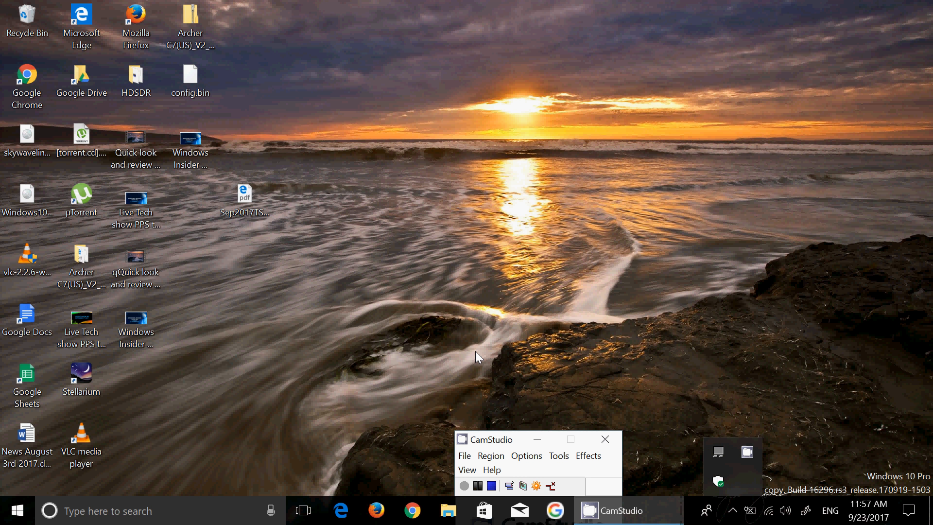
mouse_move(441, 385)
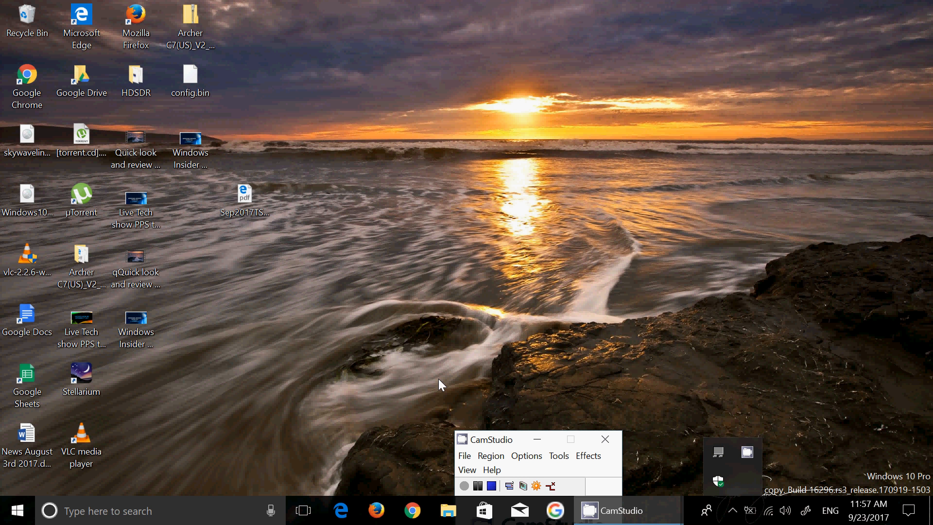